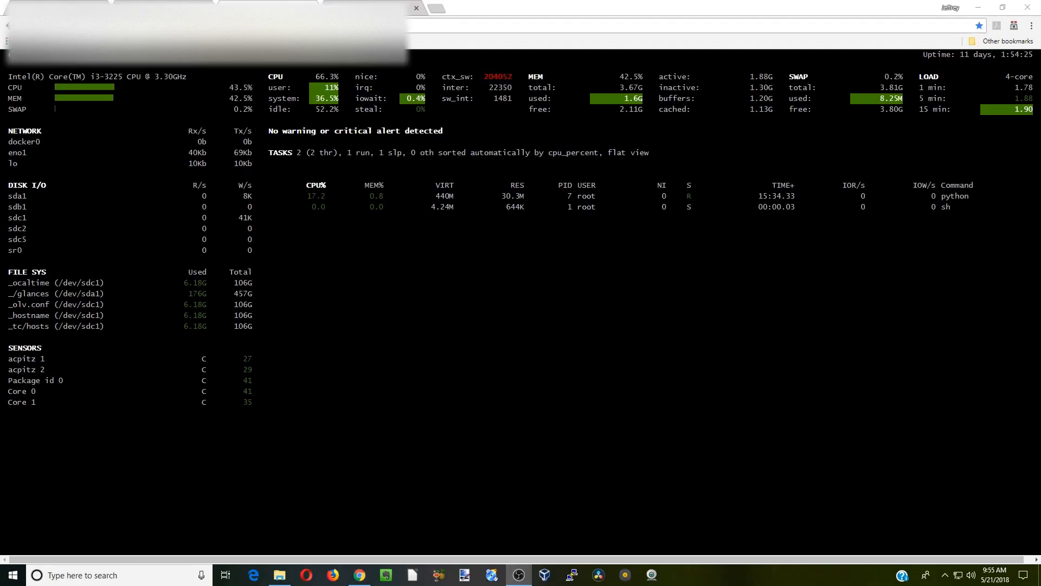
{"action": "mouse_move", "coordinate": [479, 336]}
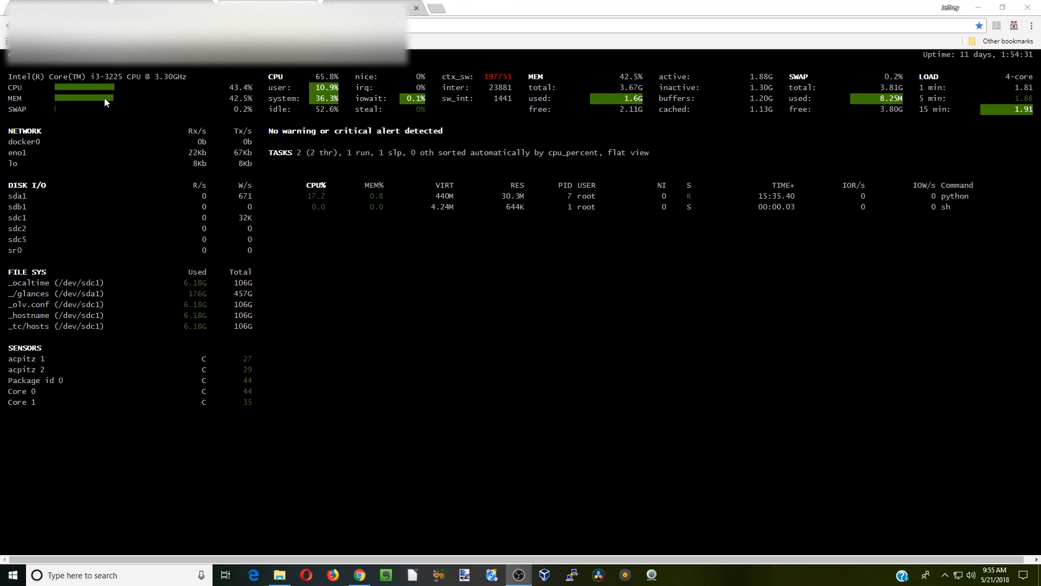
{"action": "mouse_move", "coordinate": [49, 191]}
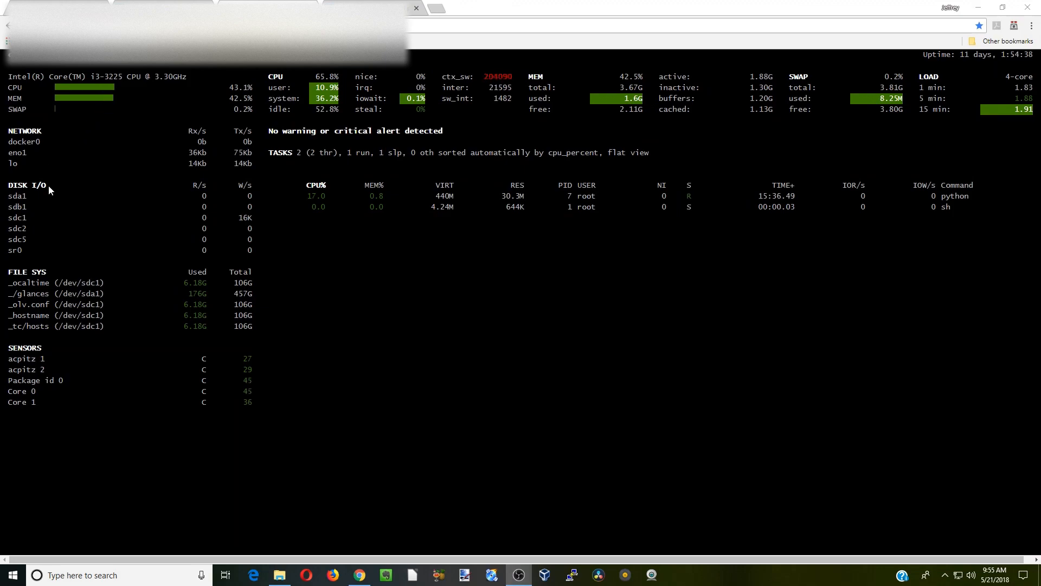
{"action": "mouse_move", "coordinate": [58, 358]}
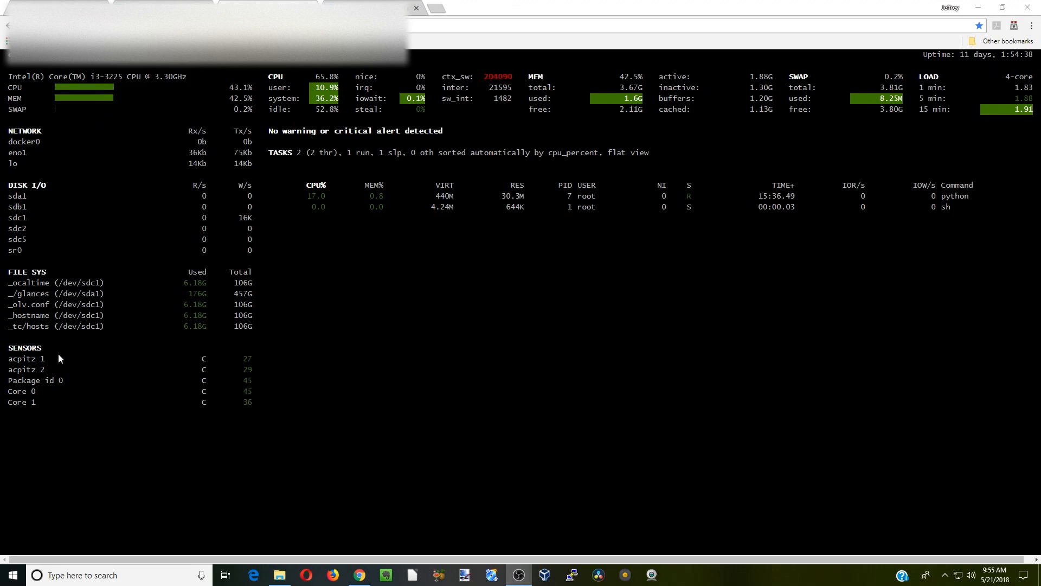
{"action": "mouse_move", "coordinate": [252, 438]}
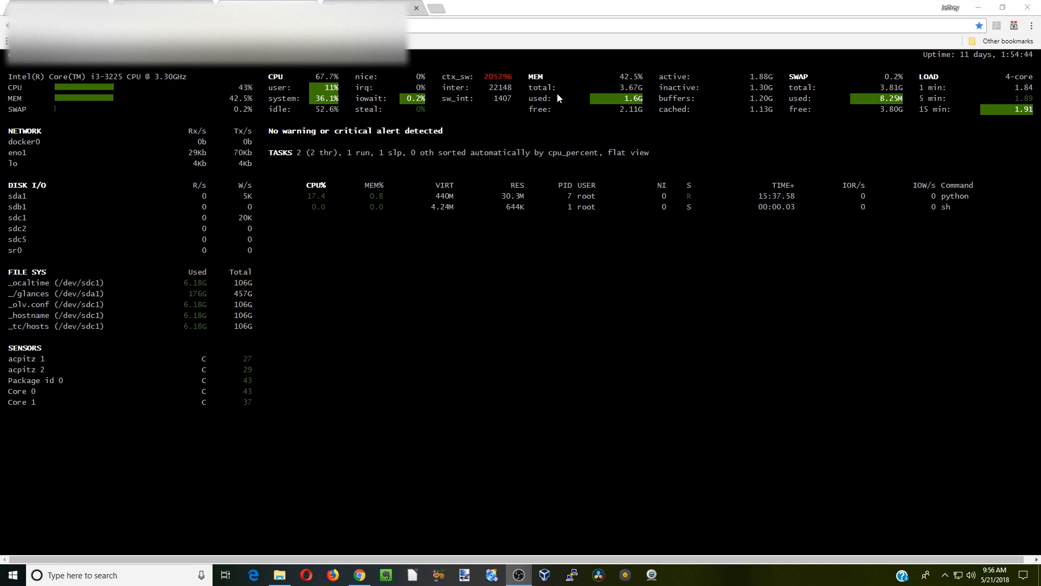
{"action": "mouse_move", "coordinate": [556, 99]}
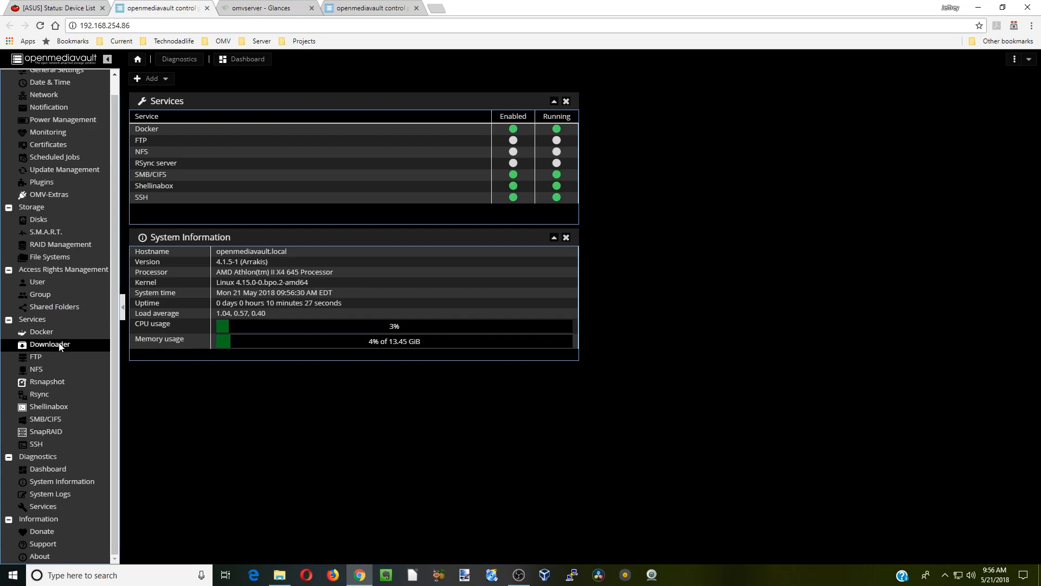
Step: Show the Docker plugin overview with the linuxserver images and four running containers
{"action": "left_click", "coordinate": [41, 332]}
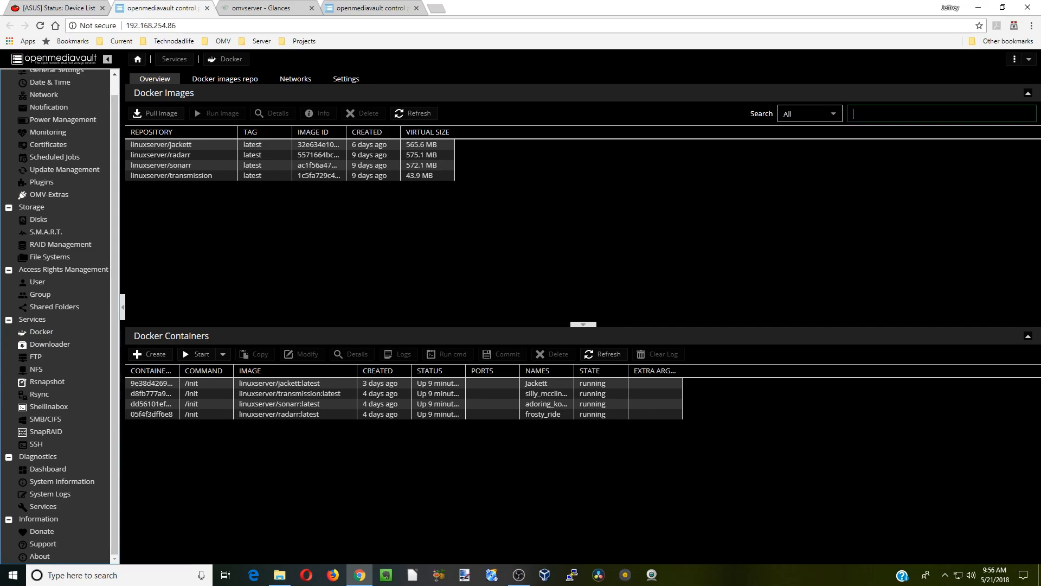
Step: Search Docker images for 'glances' and pick vimagick/glances as the repository to pull
{"action": "type", "text": "g"}
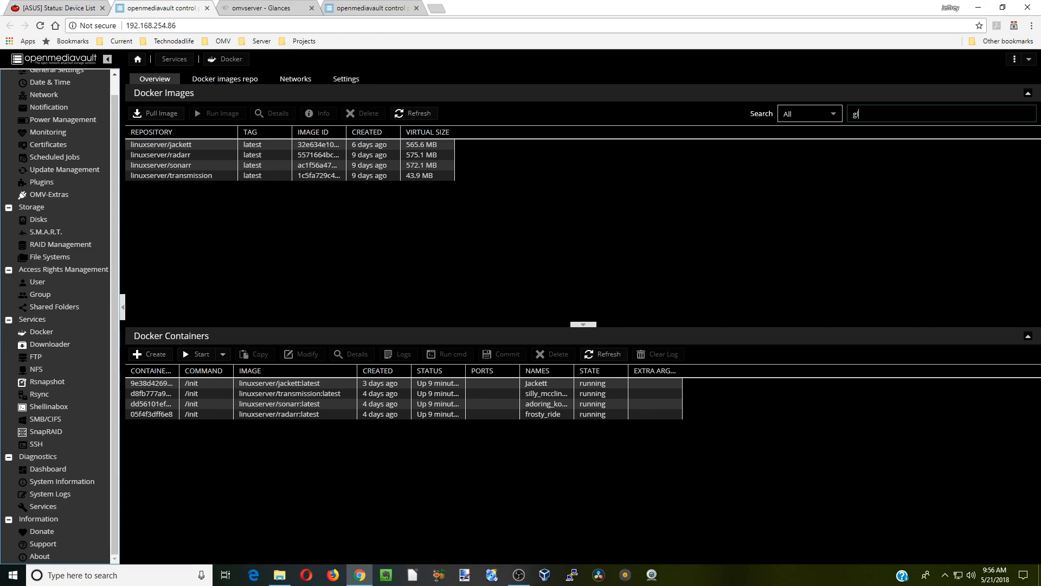
{"action": "type", "text": "lances"}
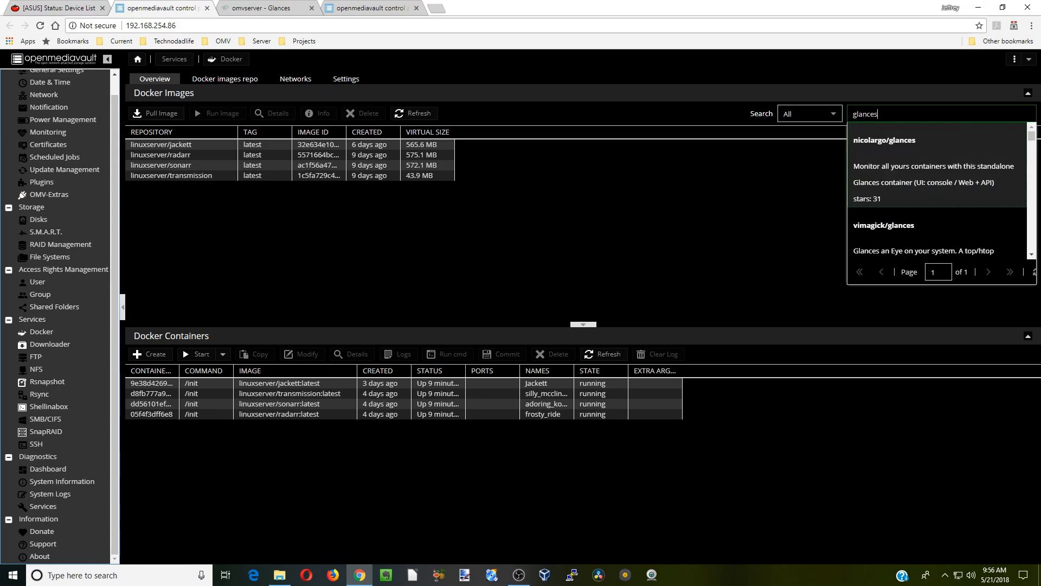
{"action": "mouse_move", "coordinate": [932, 244]}
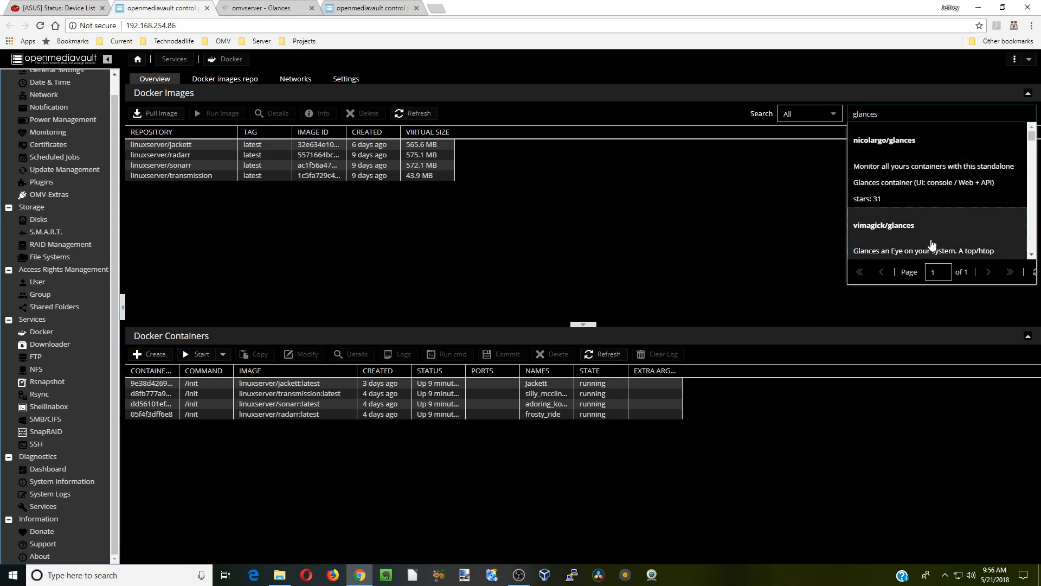
{"action": "left_click", "coordinate": [884, 226]}
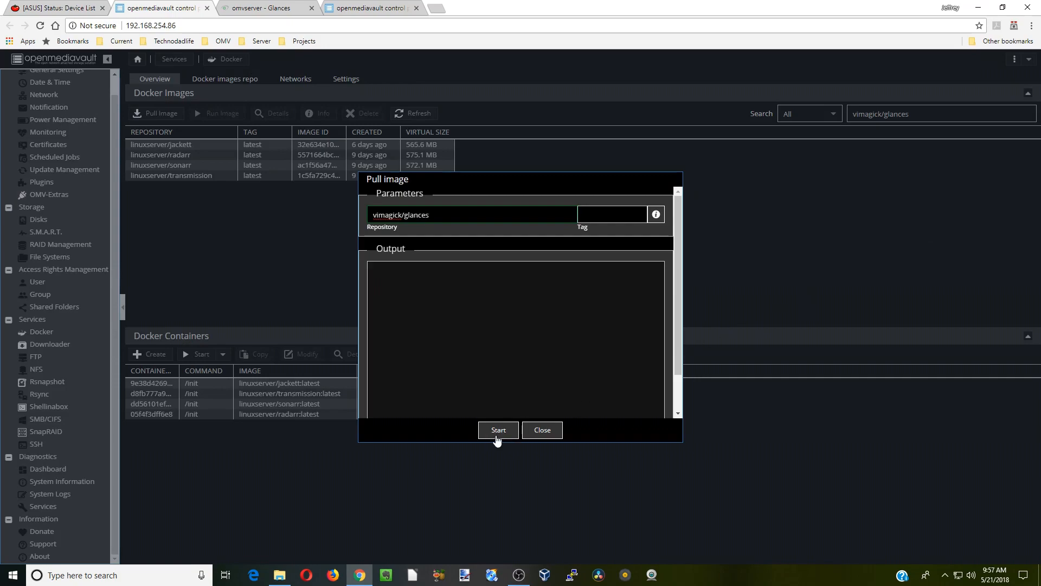